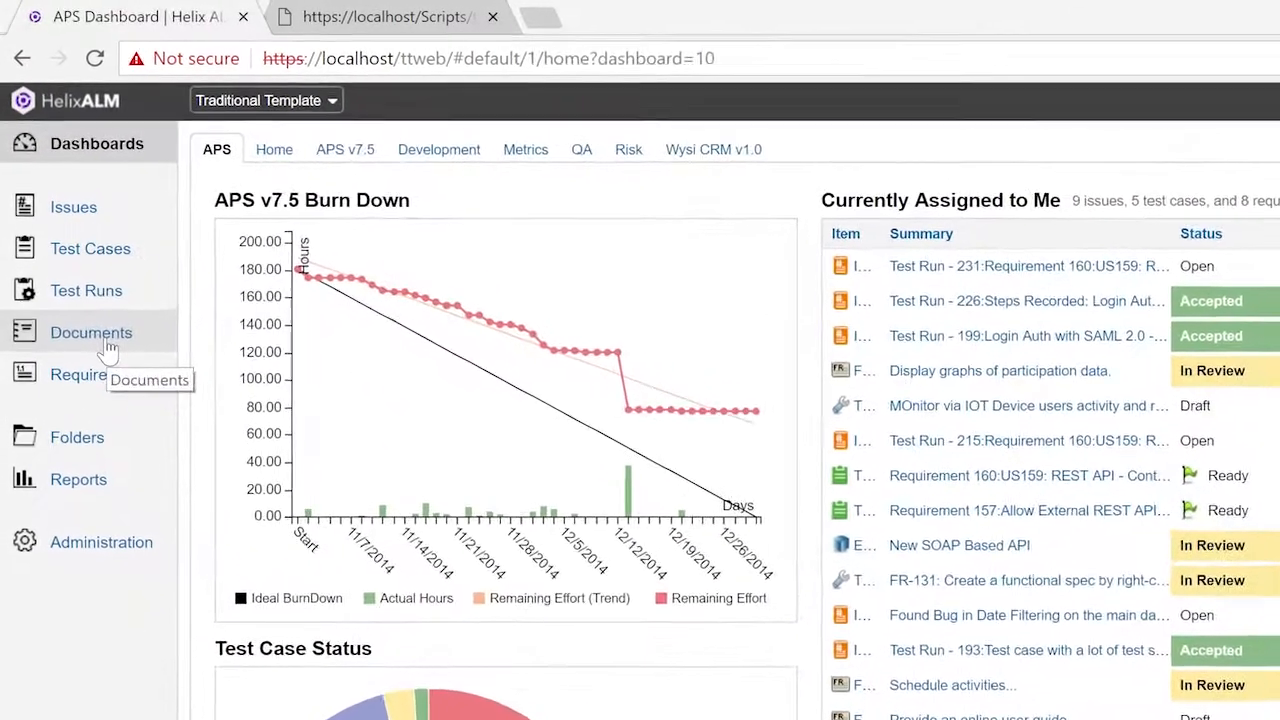
Step: Reach requirement 204, 'Create a full REST API', from requirement document 3 via Documents
click(92, 332)
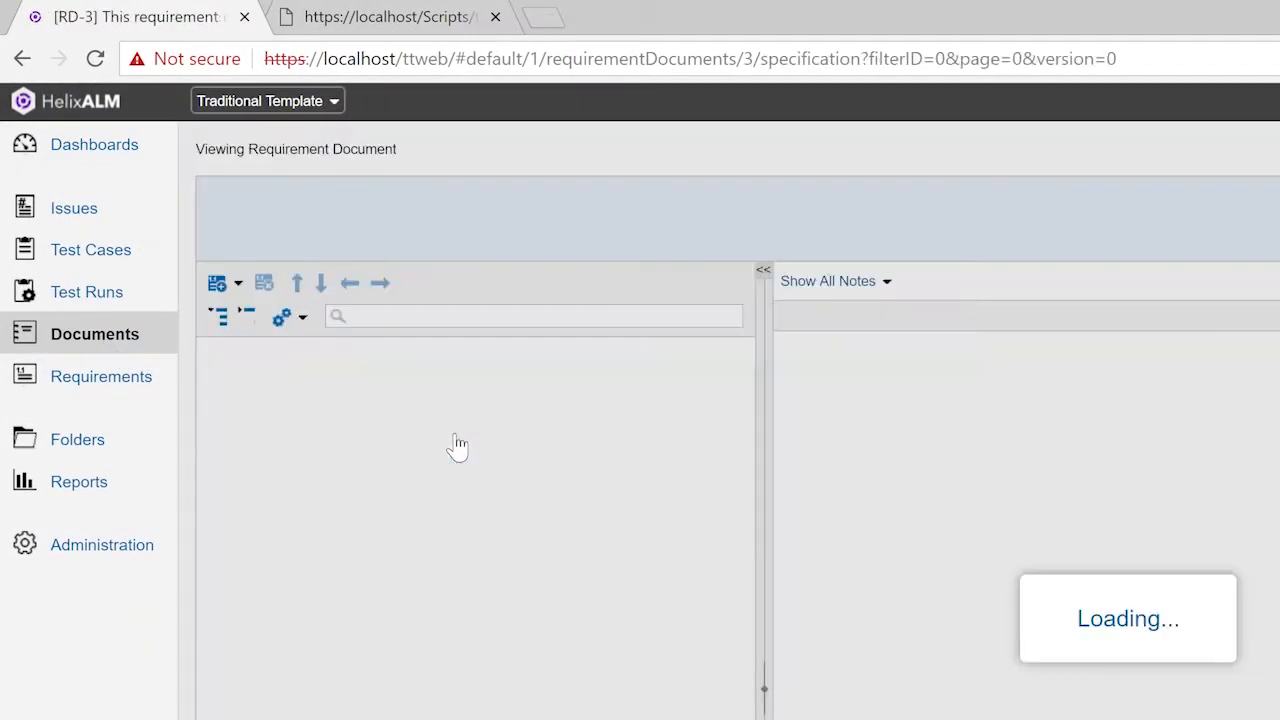
click(216, 282)
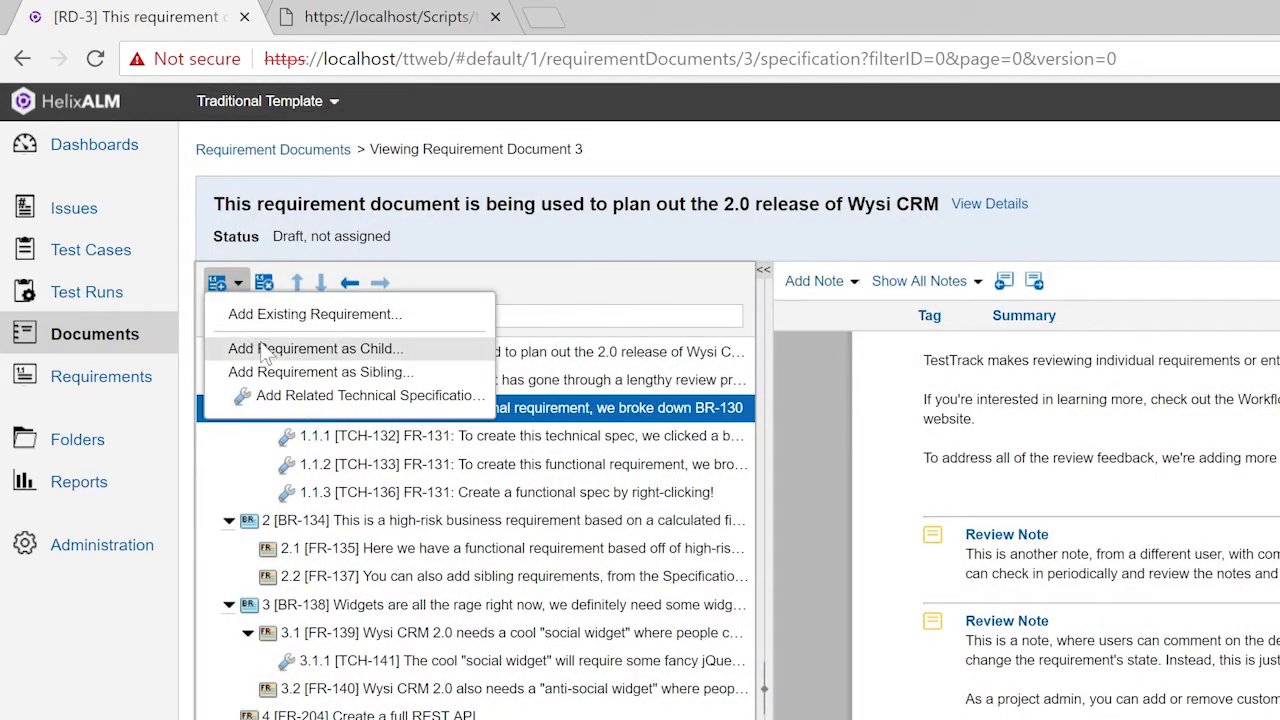
click(314, 348)
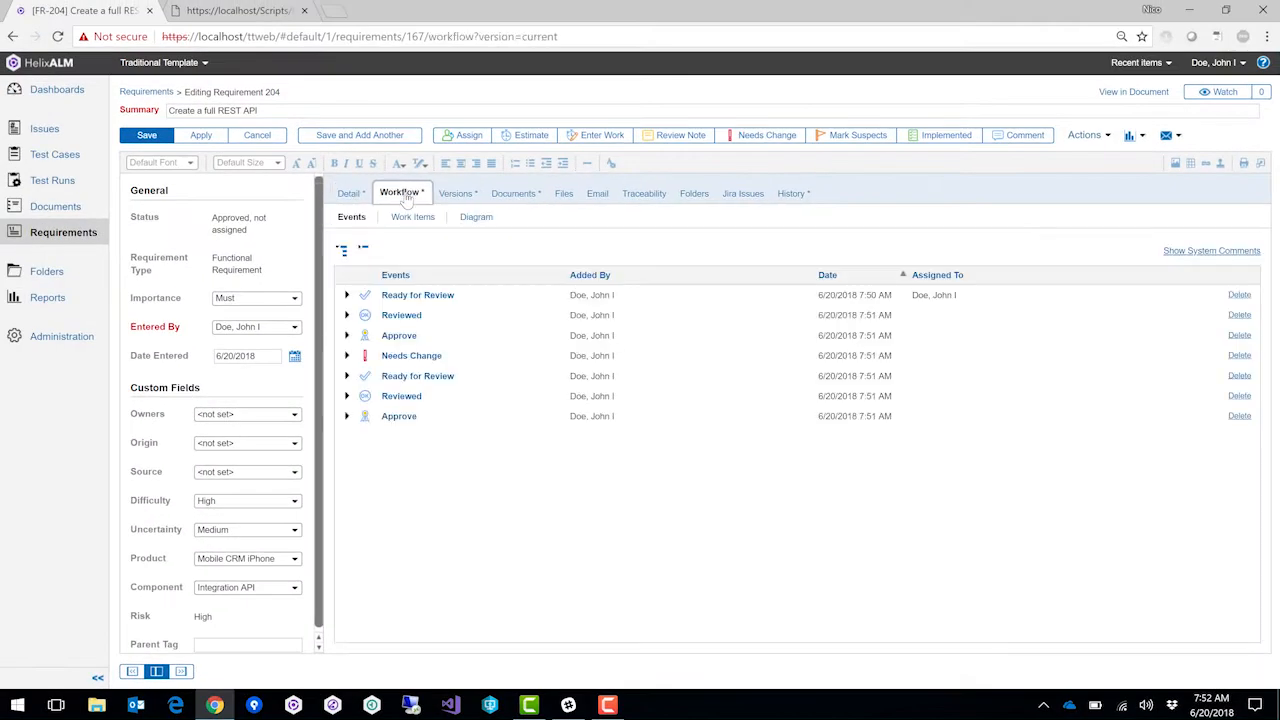
Step: Follow FR-204's traceability link to test case 65, the REST API login failure test
click(476, 216)
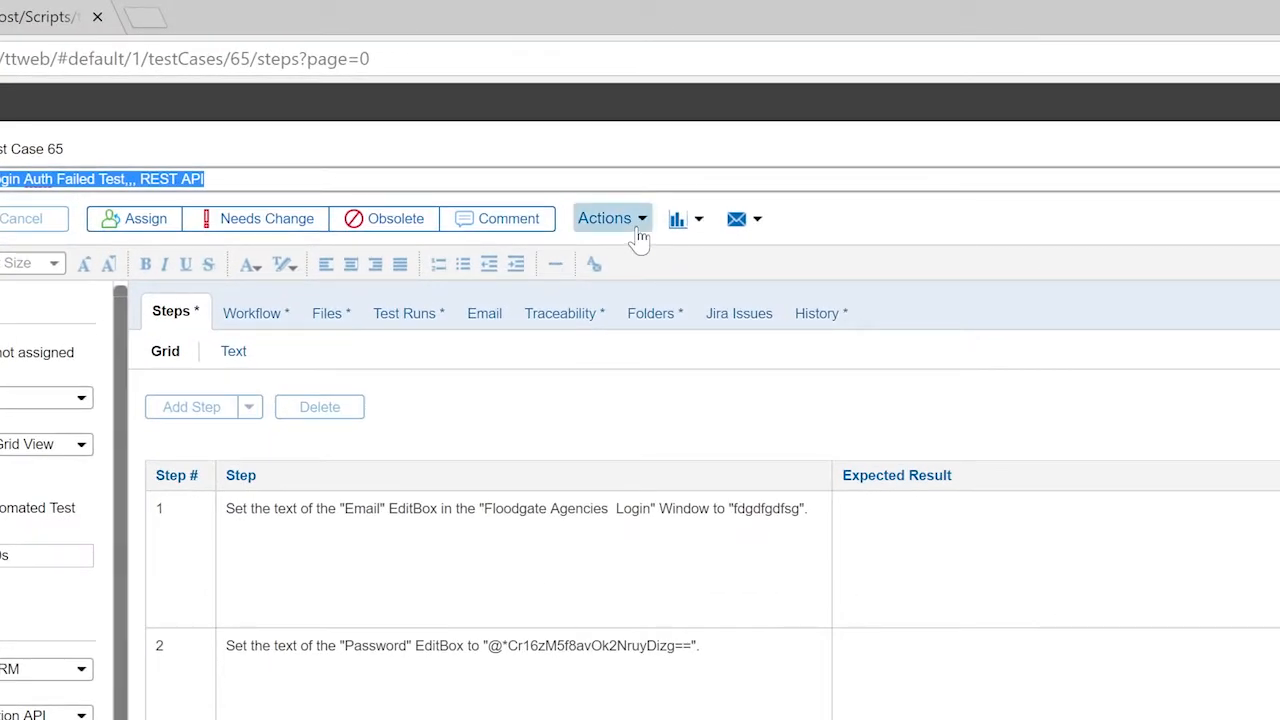
Step: Generate test runs from case 65 for the Windows and Mac OS X operating system variants
click(604, 218)
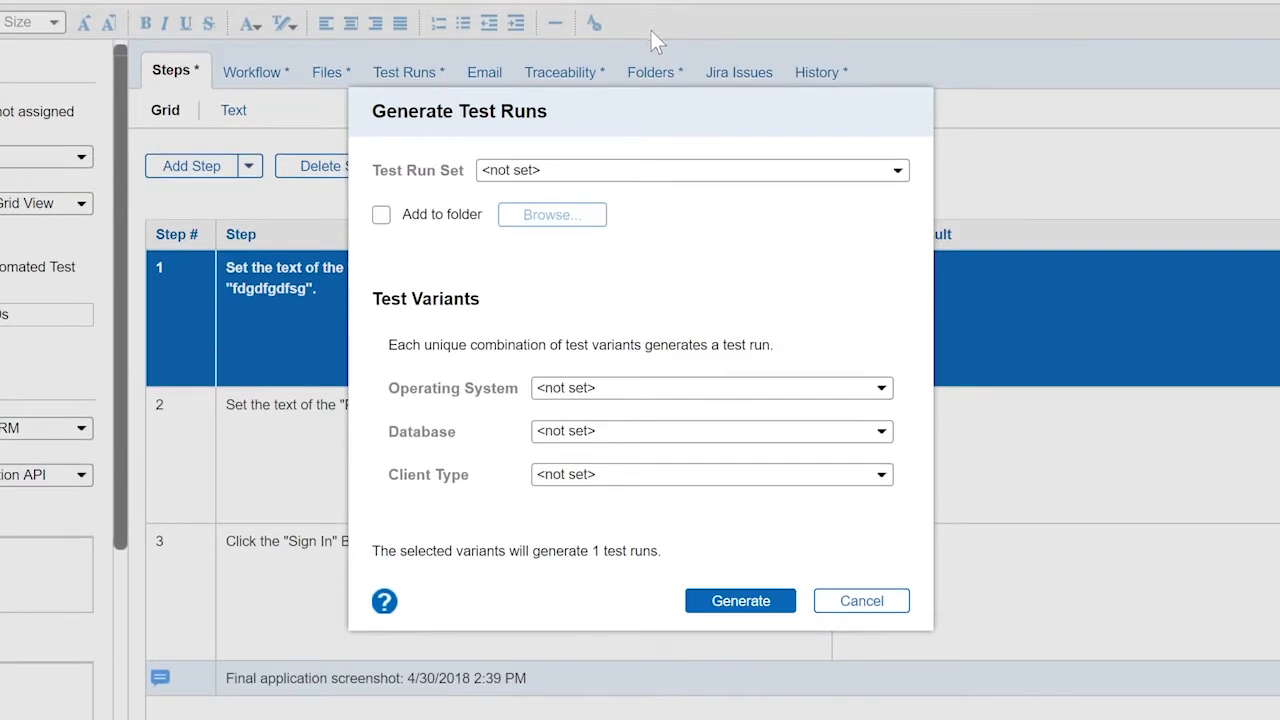
mouse_move(680, 400)
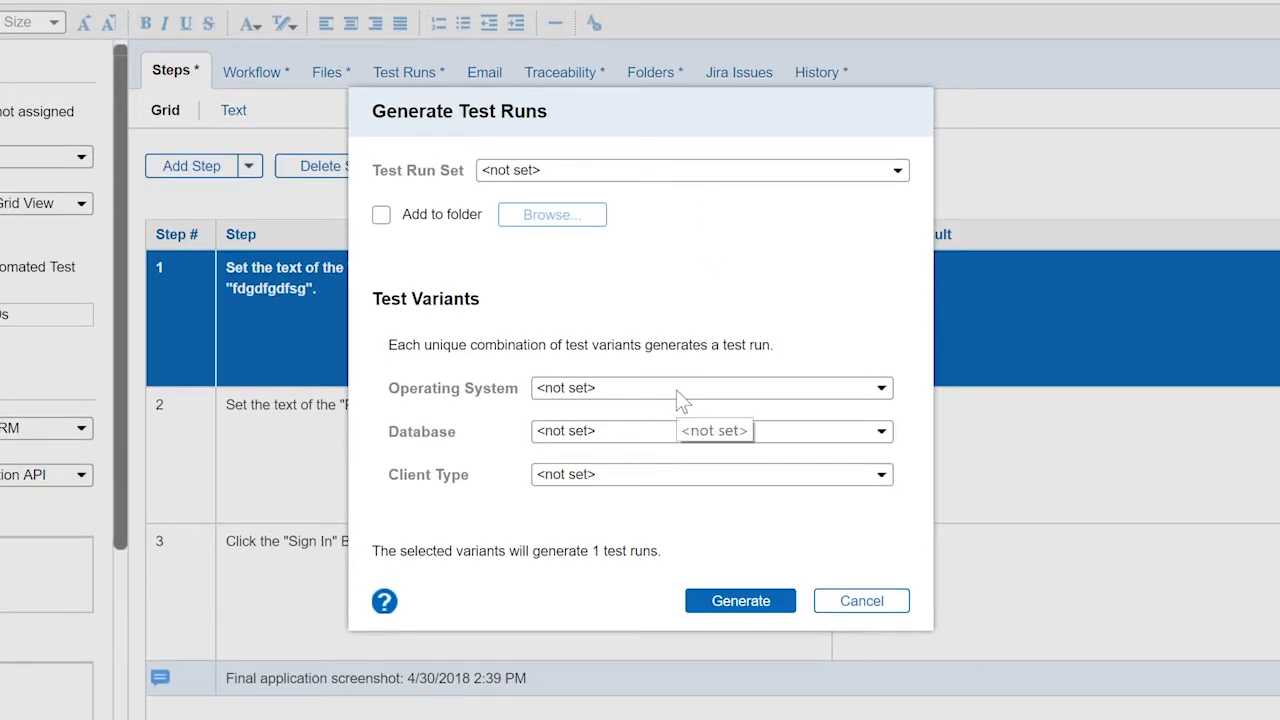
click(710, 388)
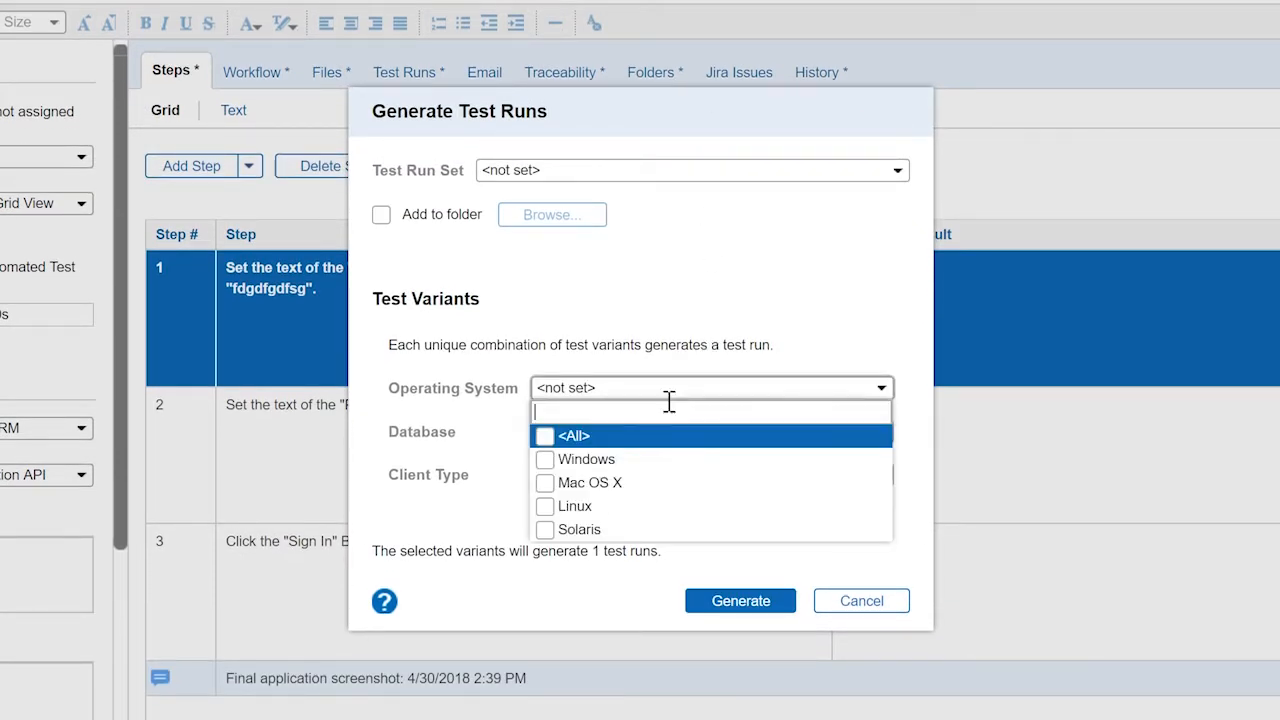
click(544, 458)
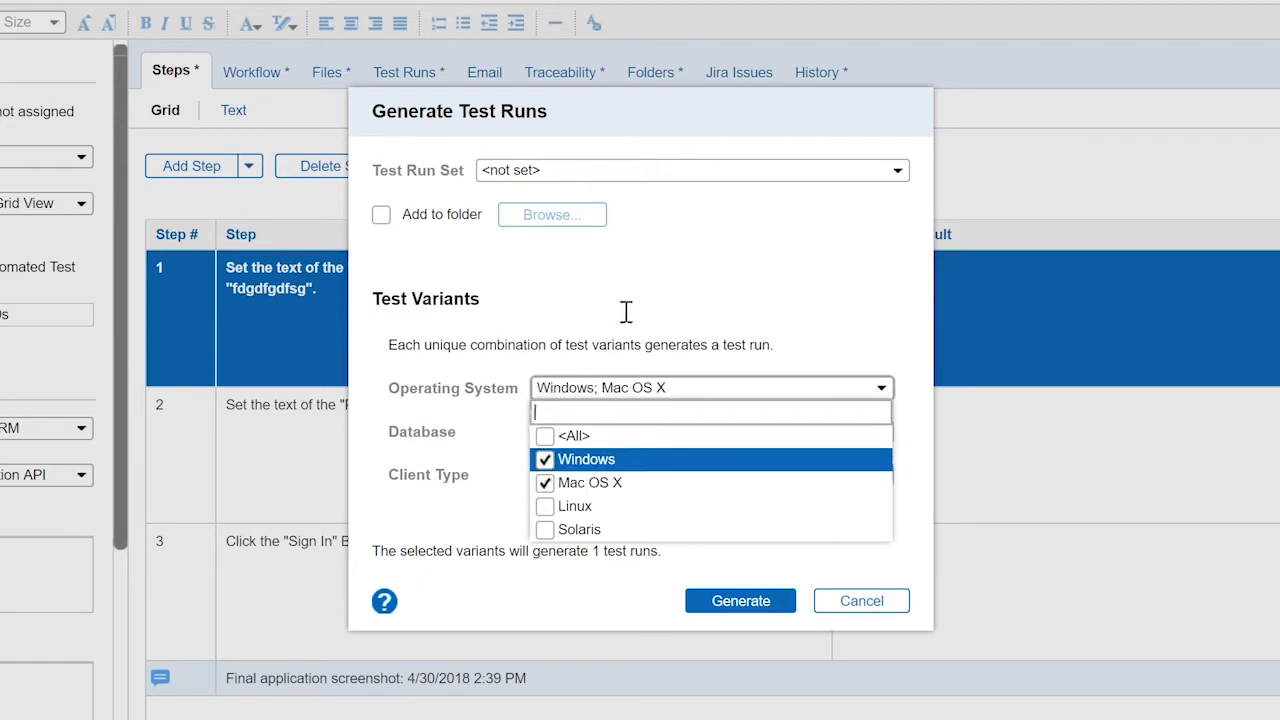
click(740, 600)
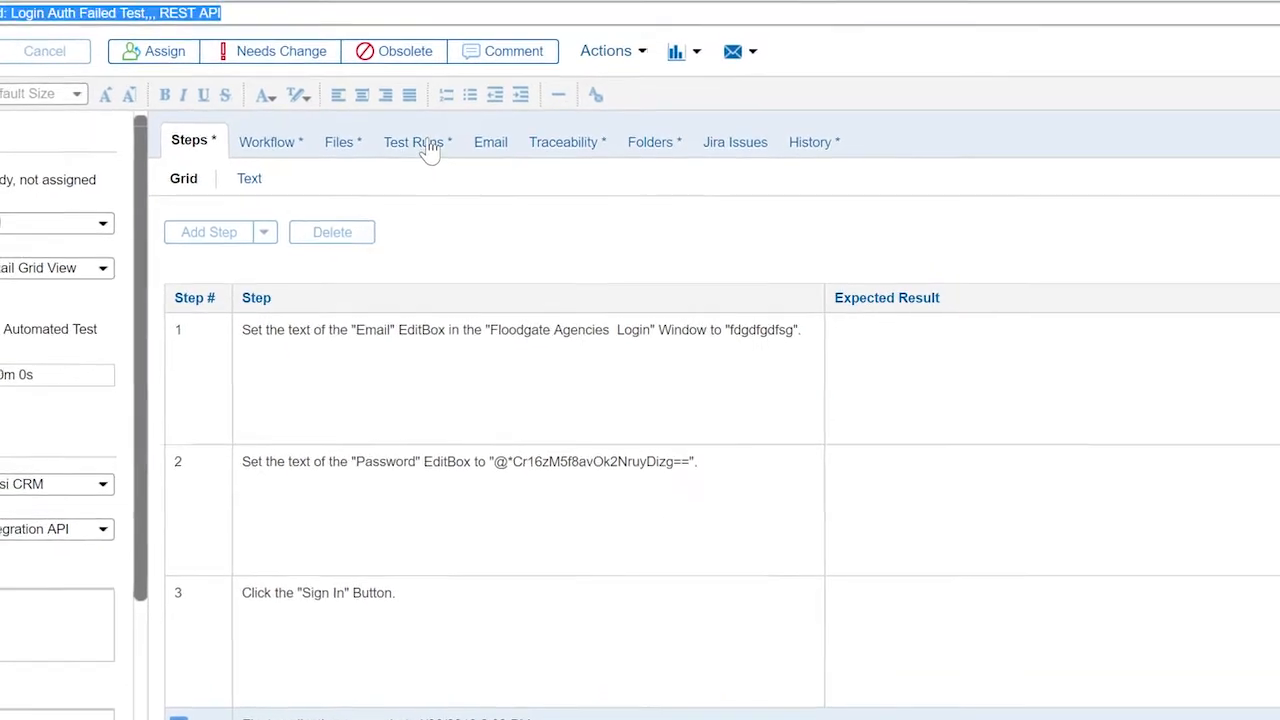
Step: Start step-by-step execution of test run 233 from the case's Test Runs list
click(412, 140)
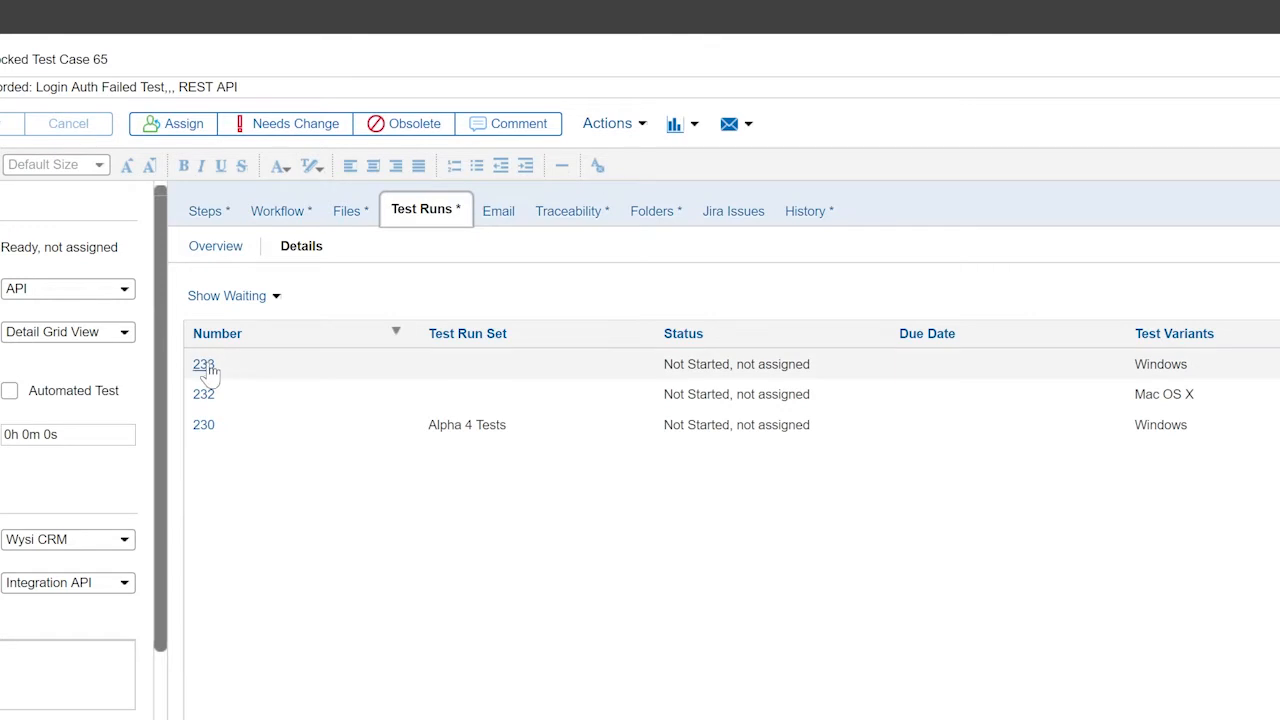
click(204, 364)
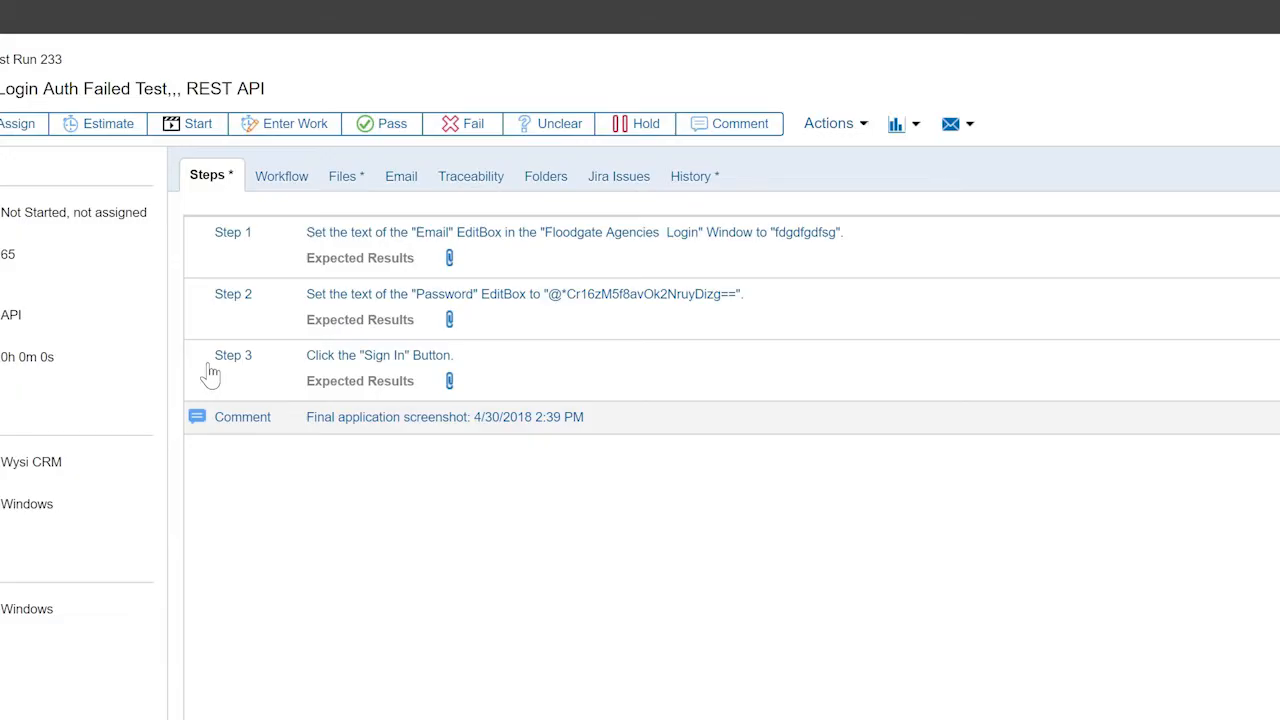
click(232, 232)
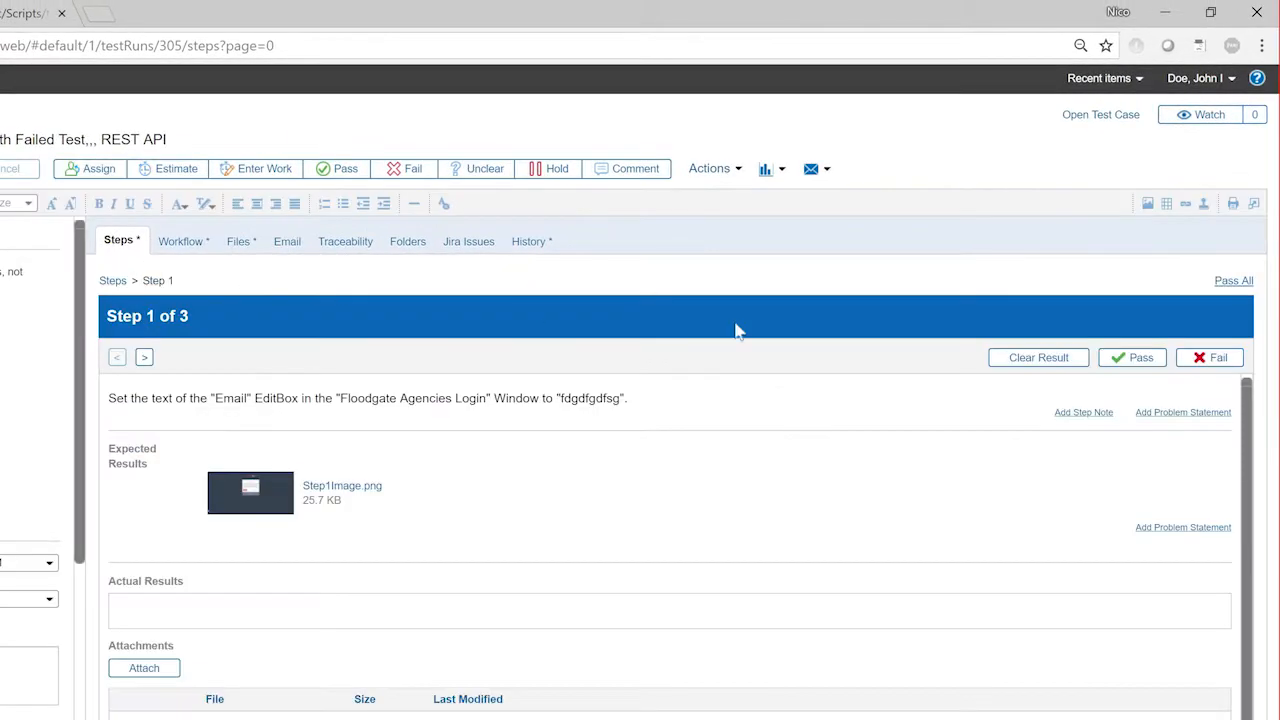
Step: Mark step 1 as passed and step 2 as failed in run 233
click(1132, 356)
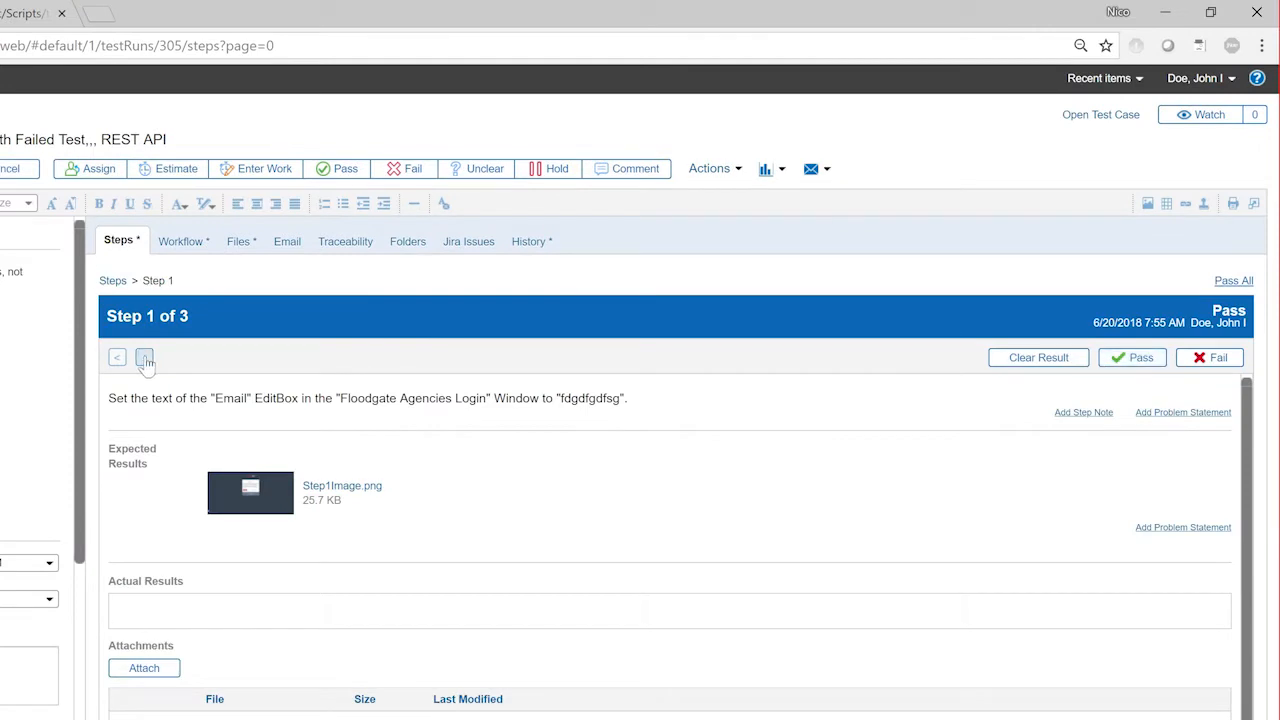
click(144, 356)
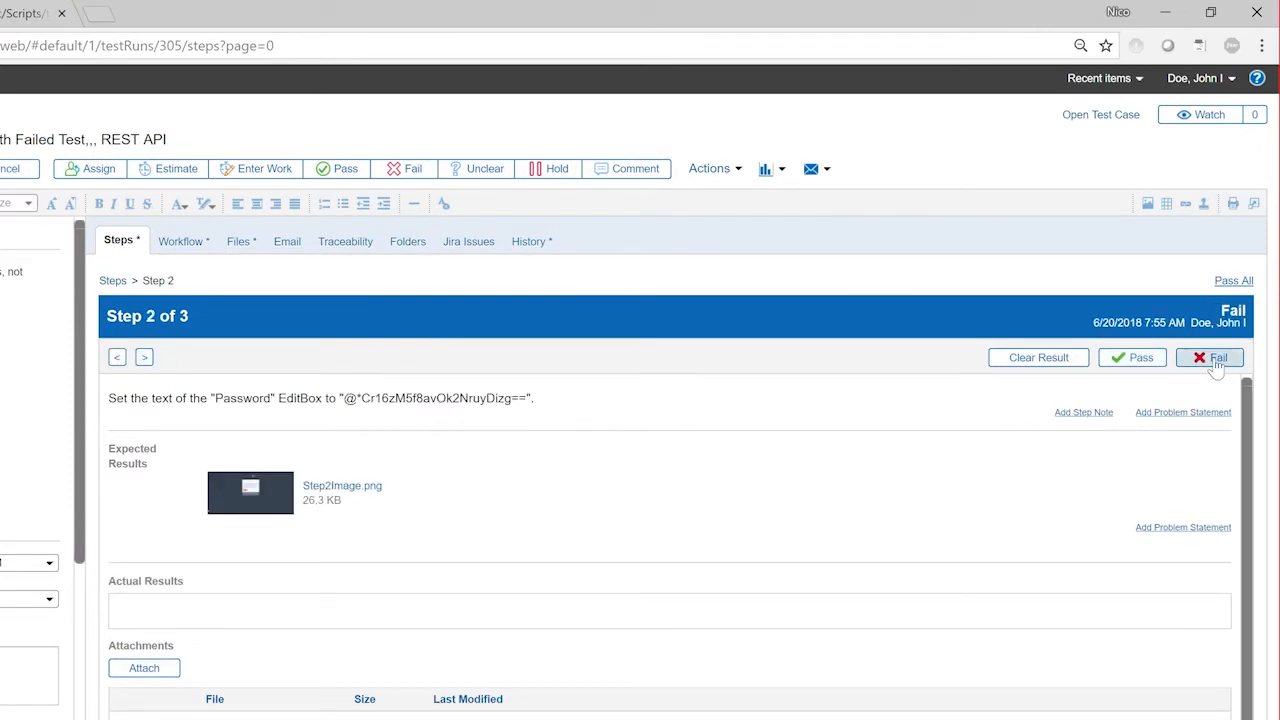
click(1210, 356)
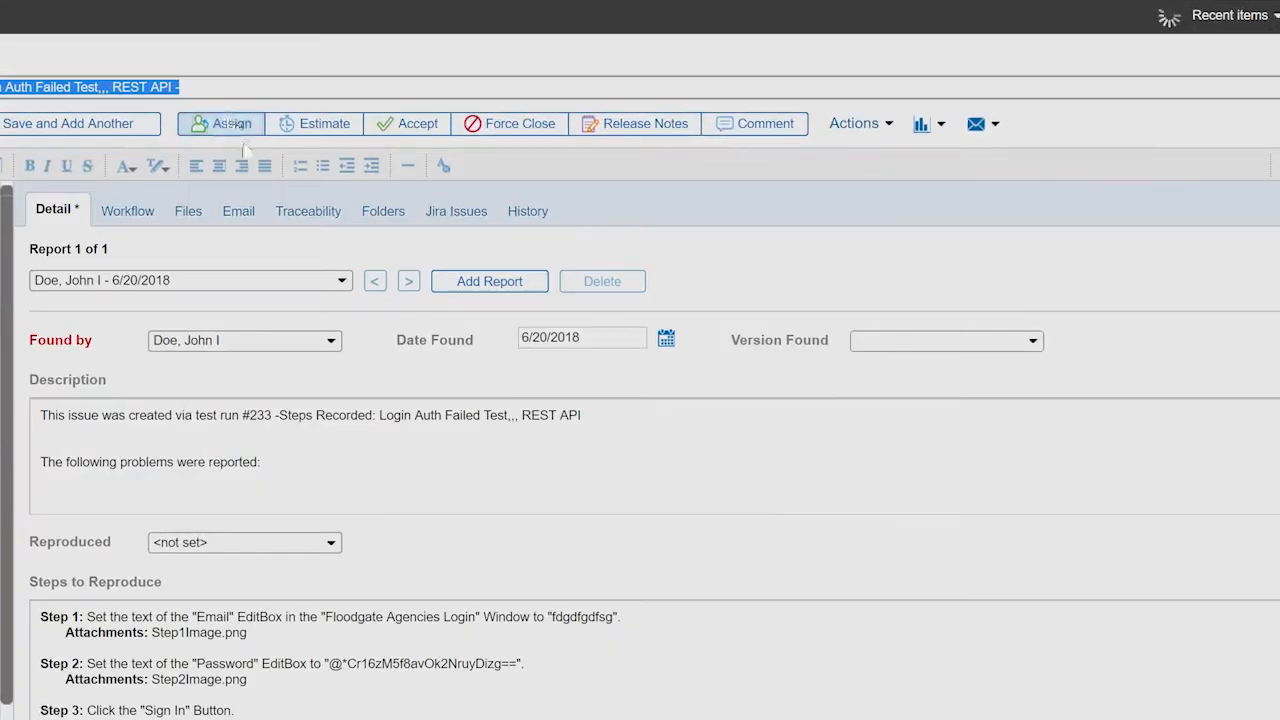
Step: Assign the defect from run 233's failed step to <Me> and confirm
click(232, 124)
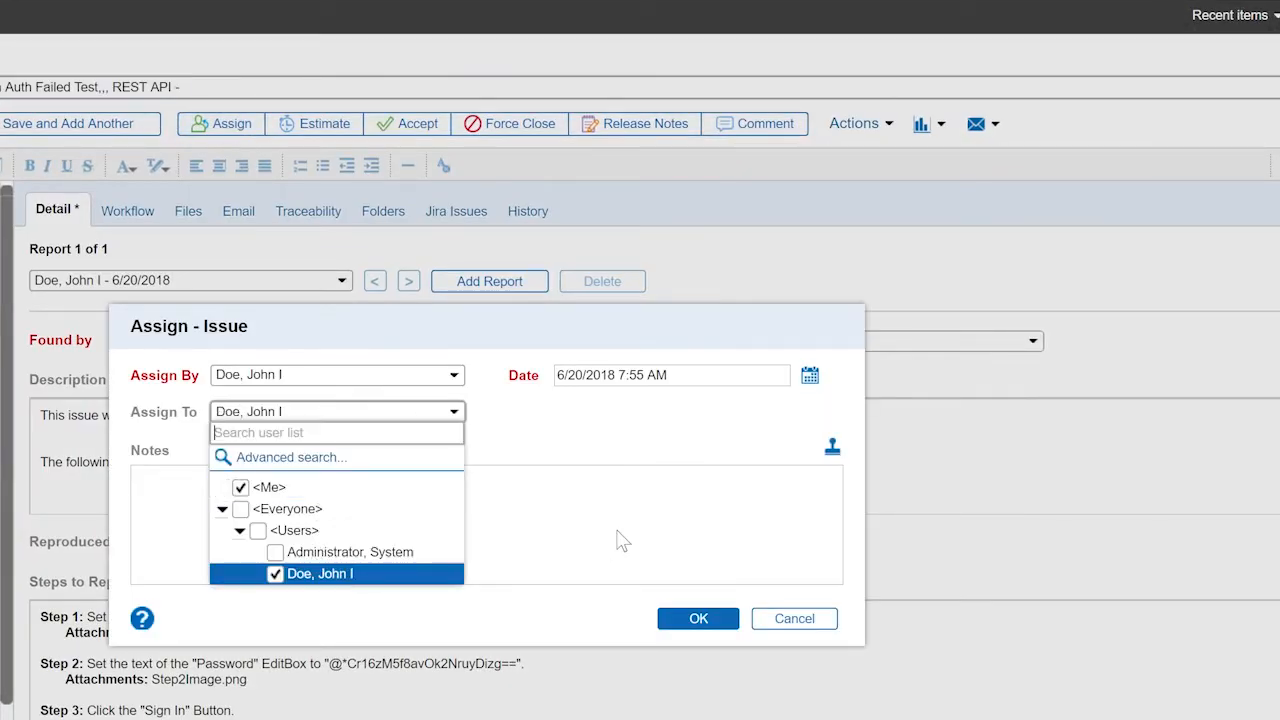
click(698, 618)
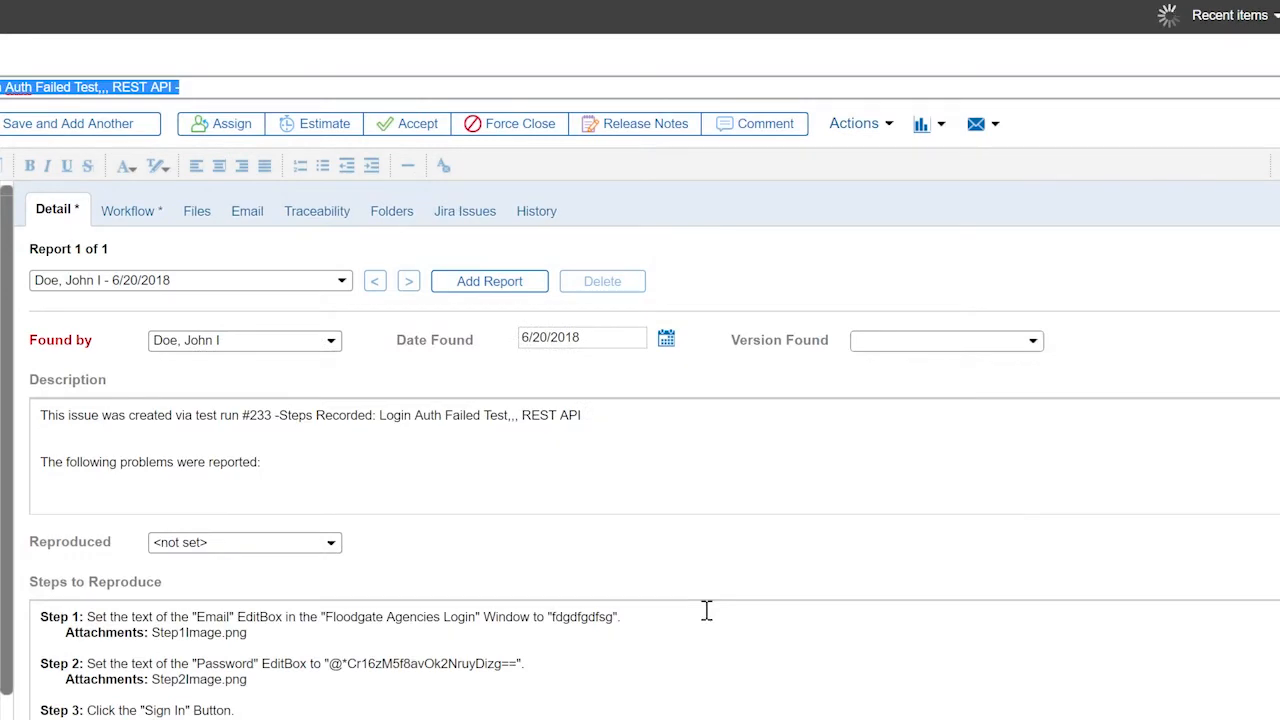